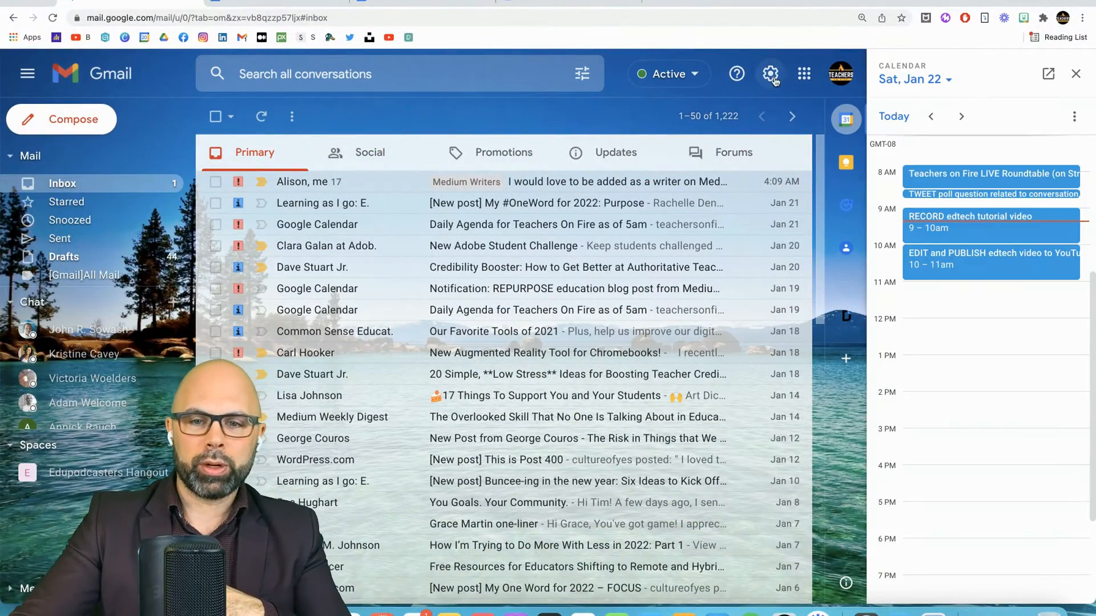
Enable Templates under Advanced settings and save the change
left_click(770, 73)
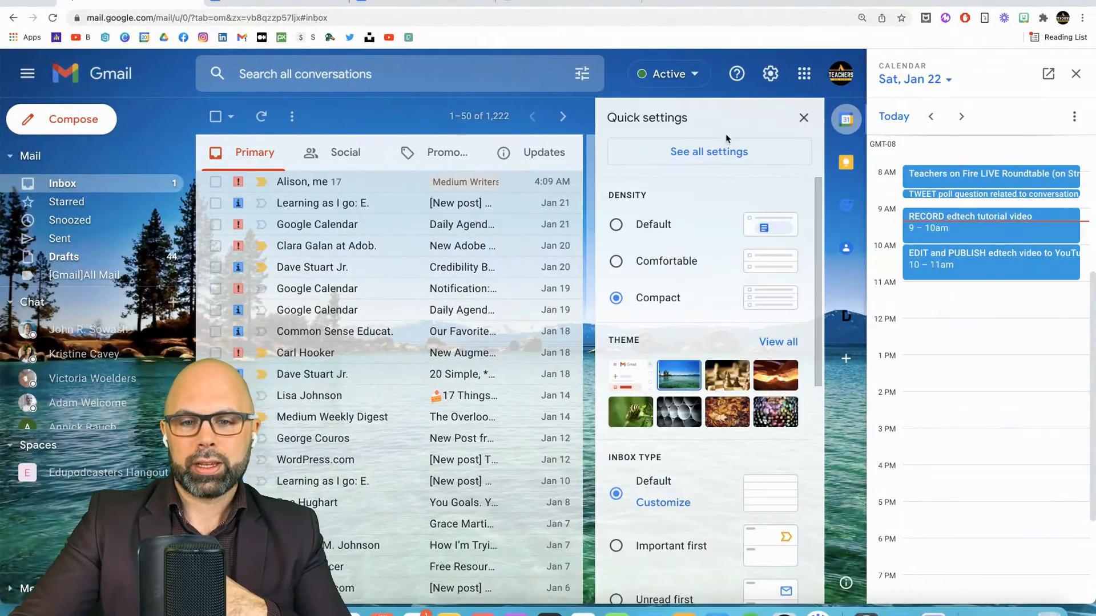
left_click(707, 151)
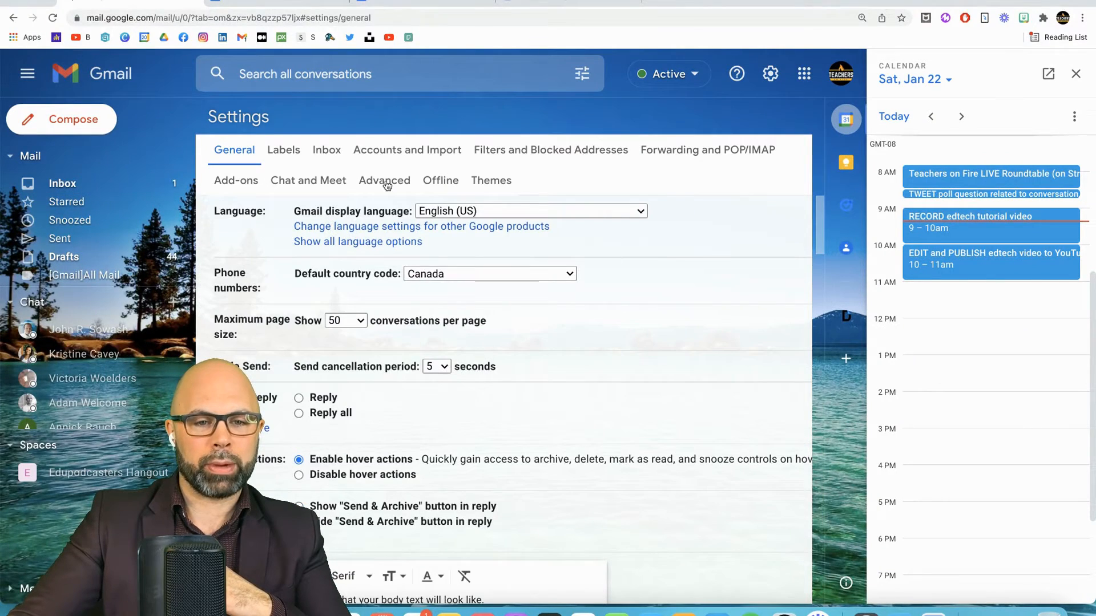
left_click(383, 181)
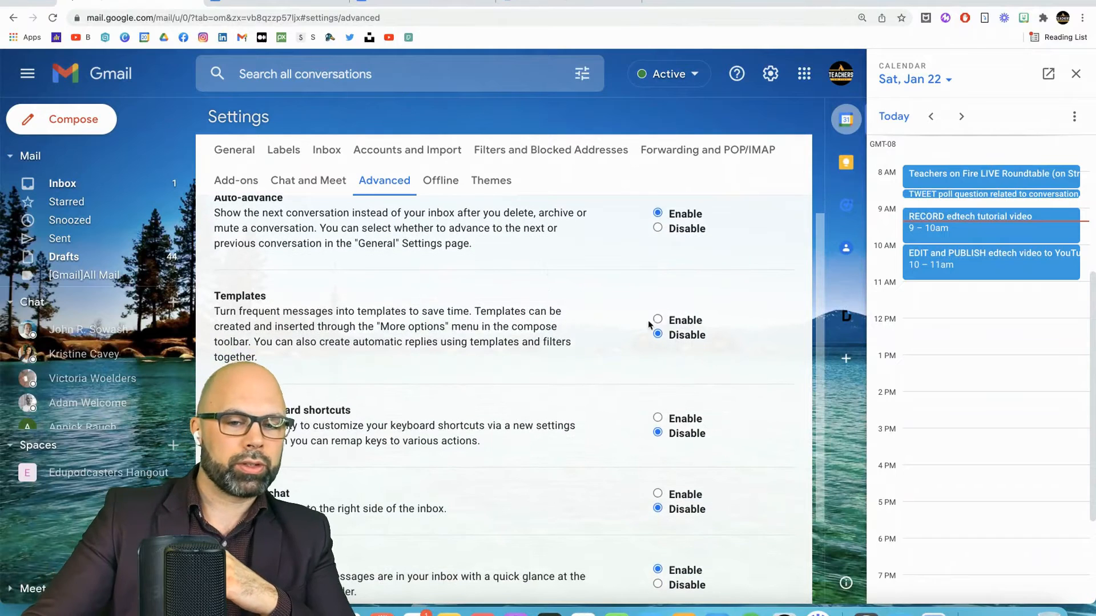
left_click(657, 320)
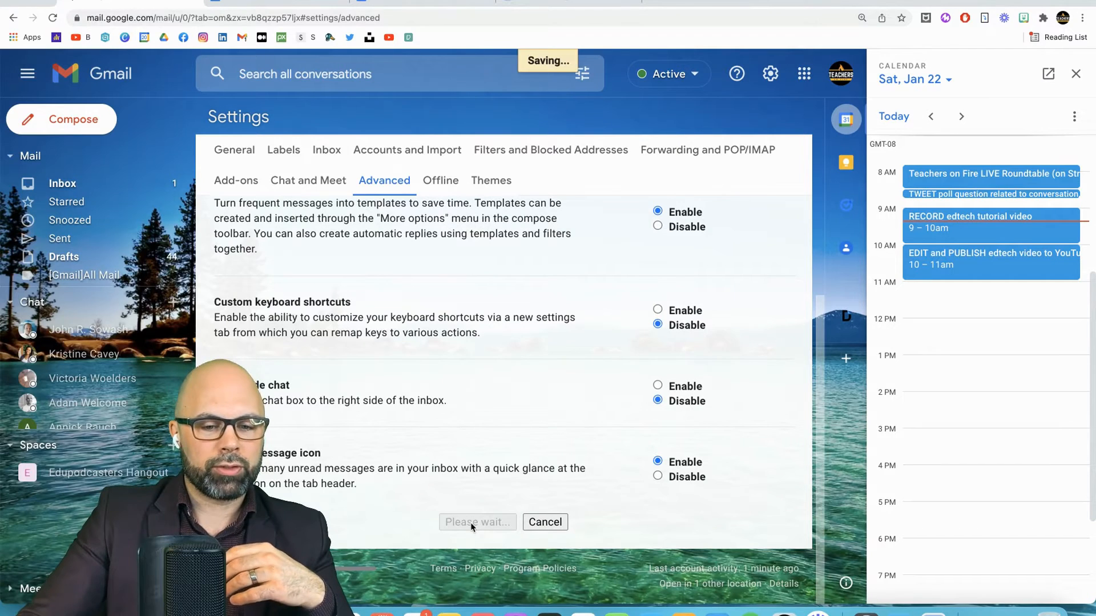
left_click(477, 521)
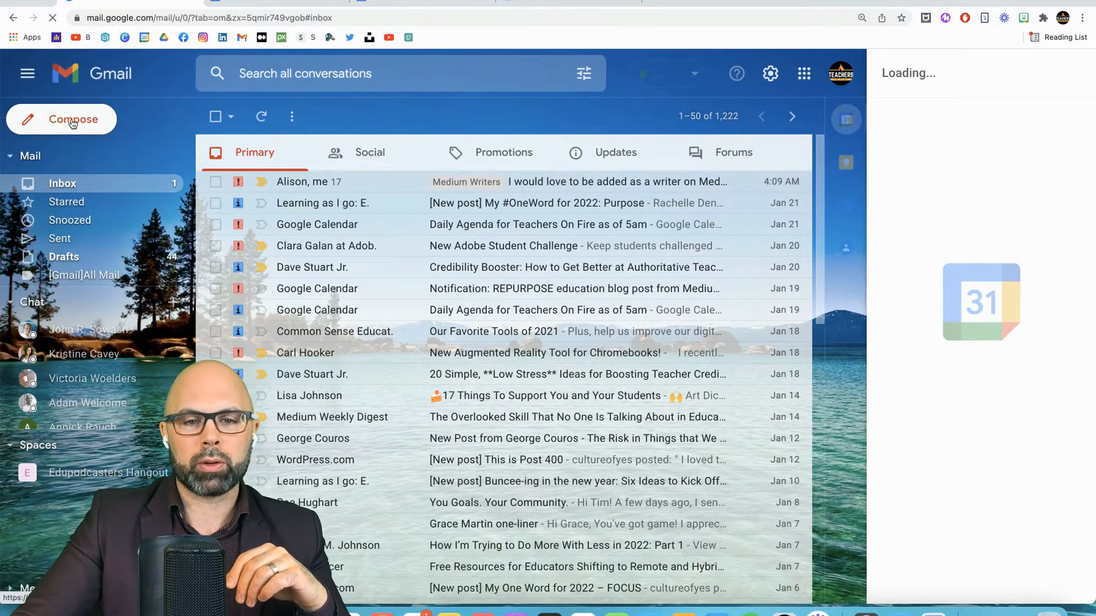
Compose a new message with the prepared Google Classroom parent-access reply in its body
left_click(70, 119)
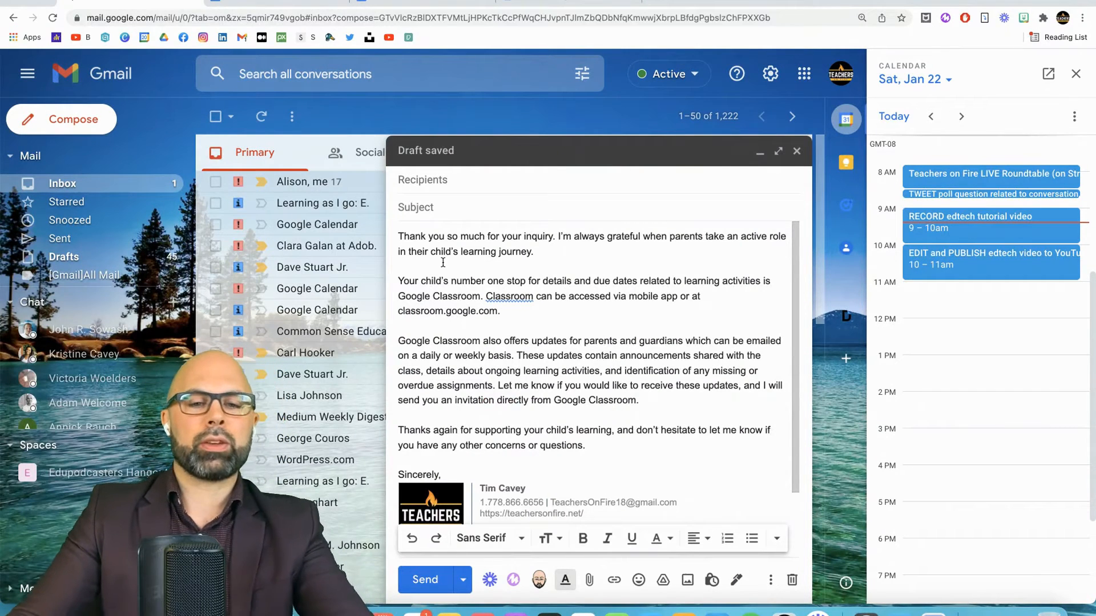
scroll("down", 3)
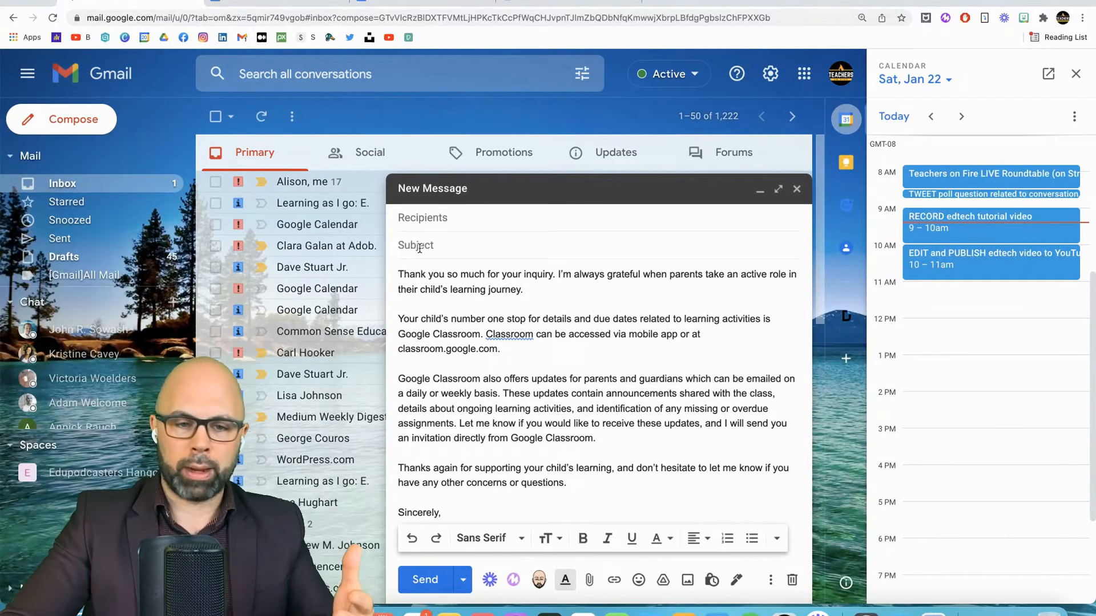
Set the subject to 'How to access Google Classroom (for students and parents)'
type("Thank you for your interest in Google Classroom")
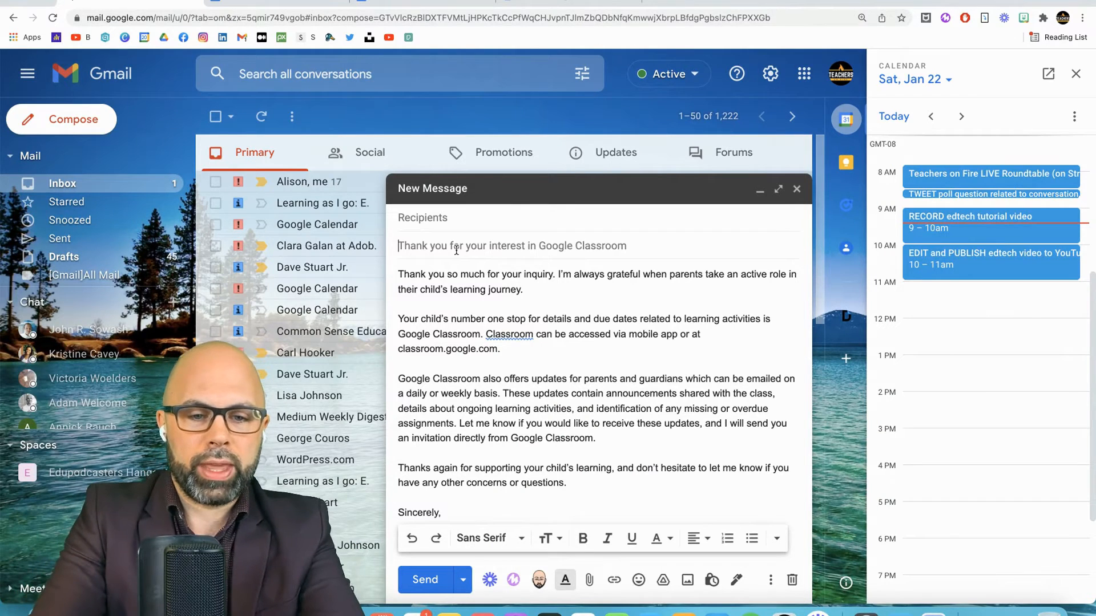
double_click(582, 245)
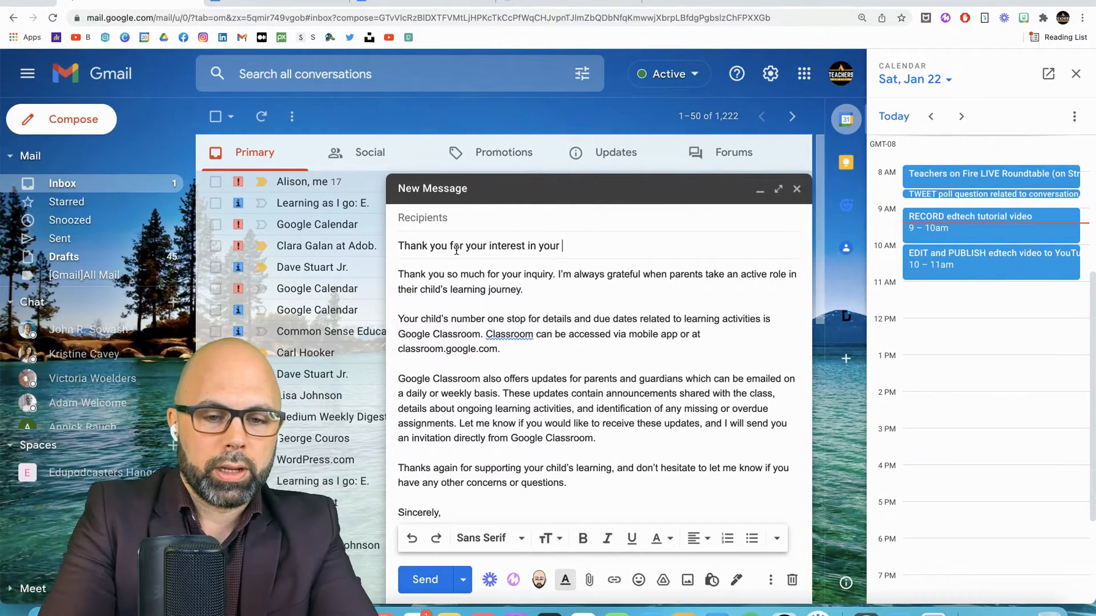
type("How to access")
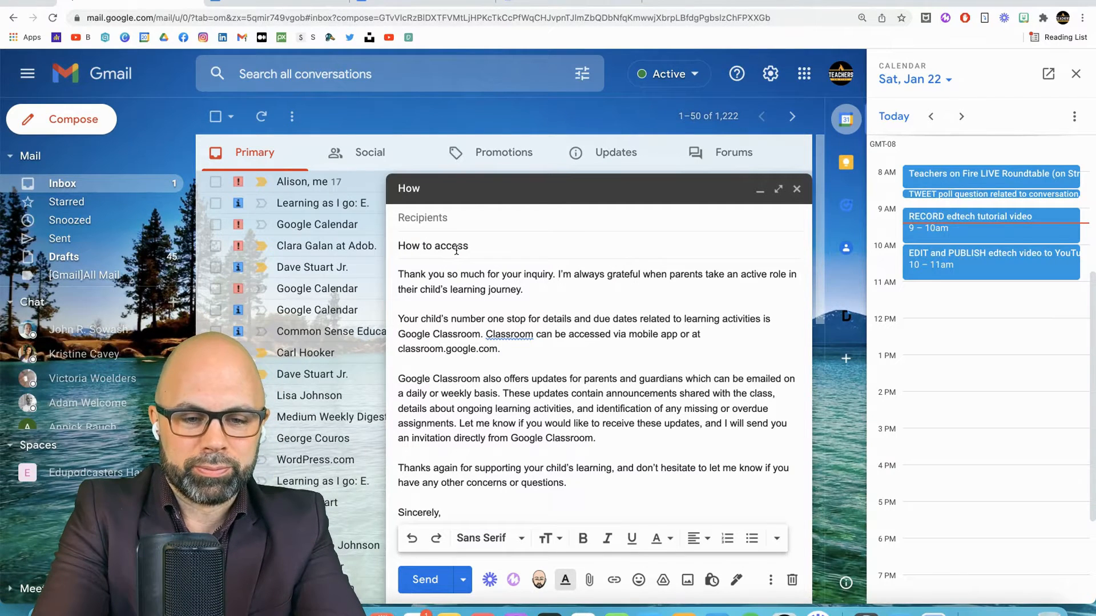
type("Google Class")
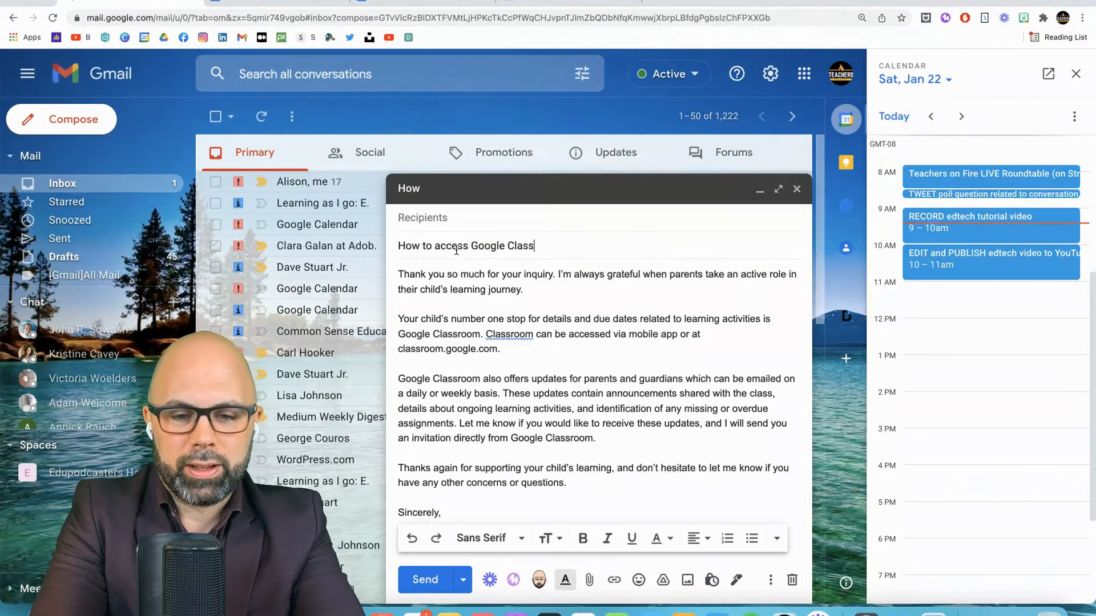
type("room (f")
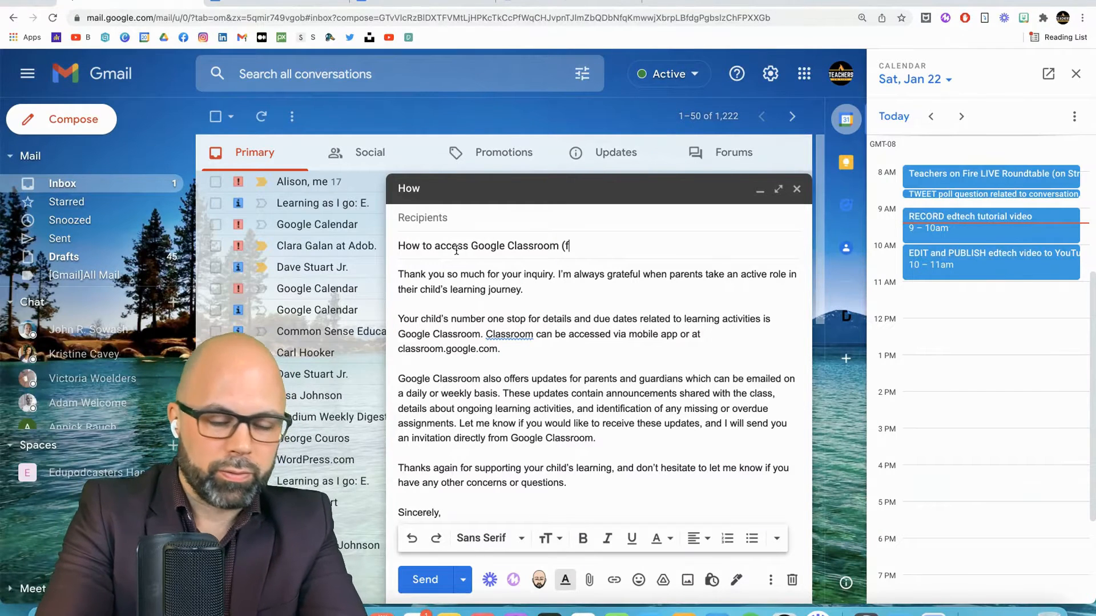
type("or students and")
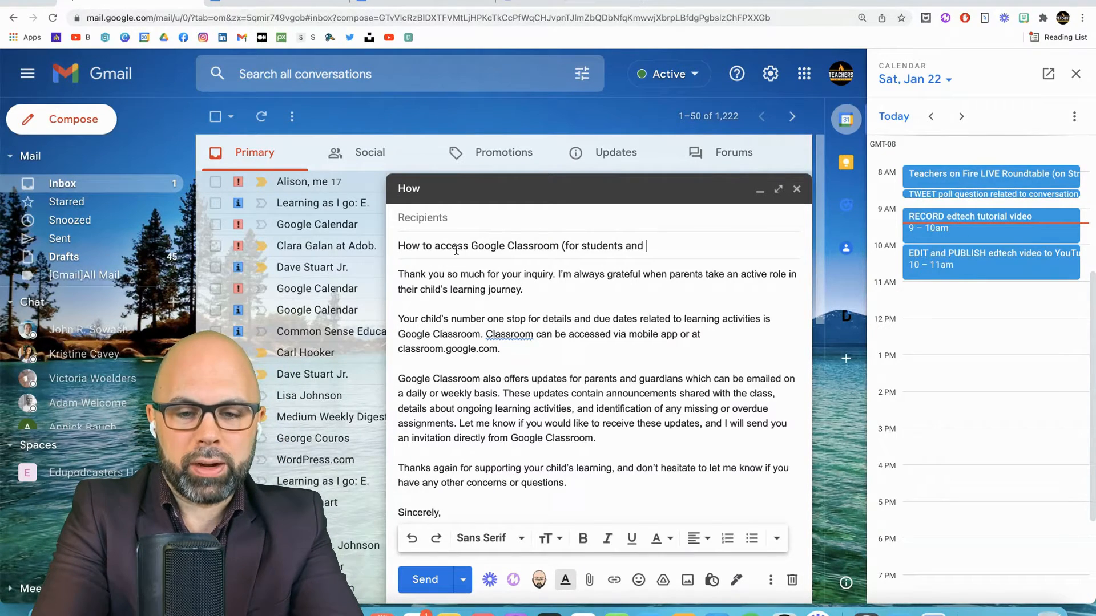
type("parents)")
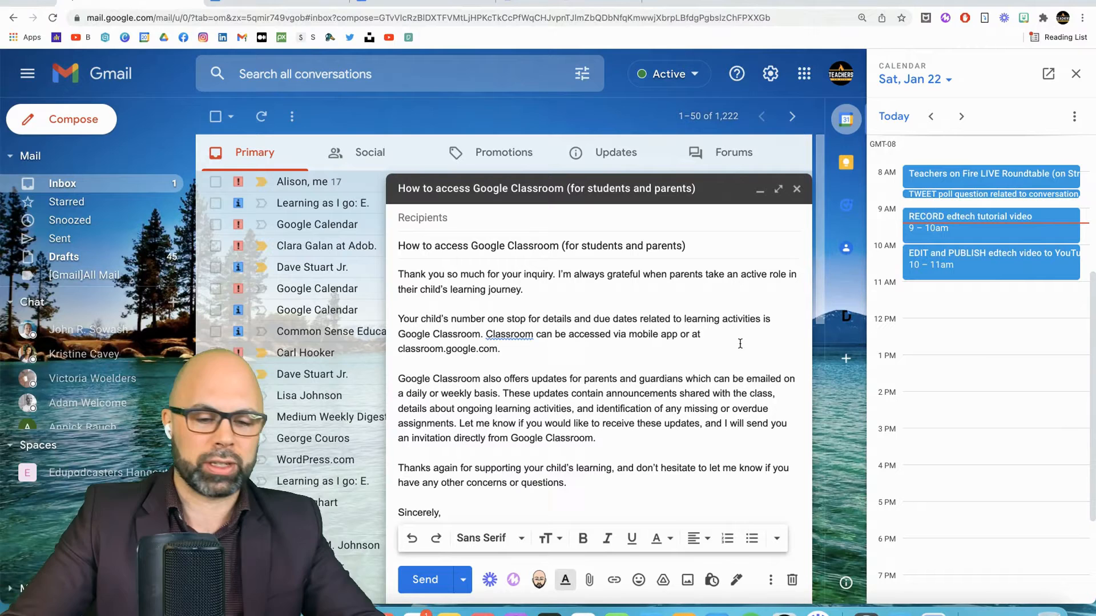
mouse_move(769, 580)
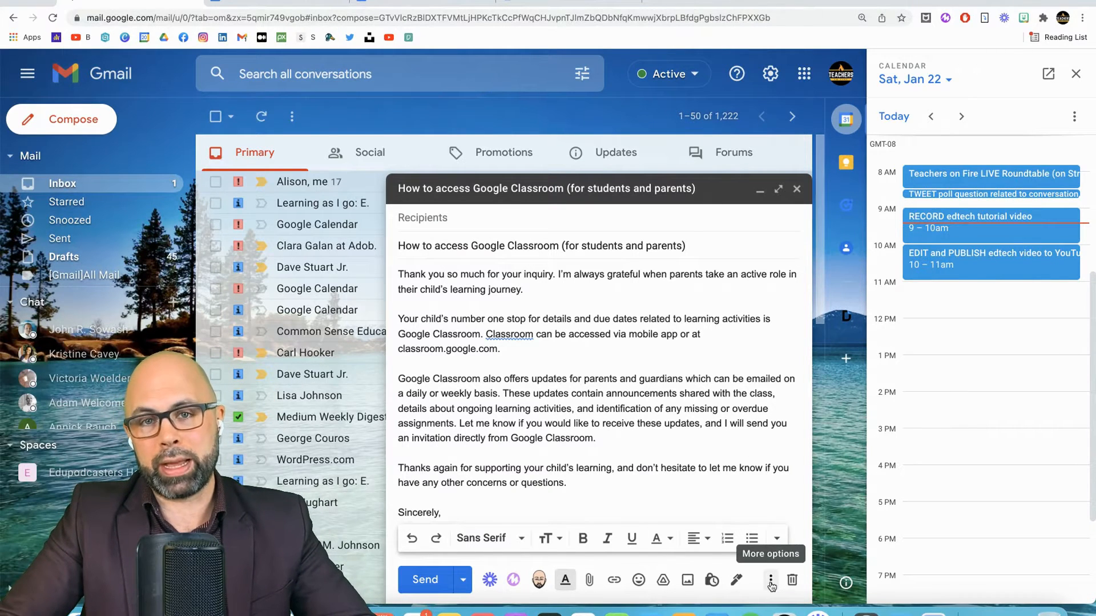
Save the draft as a new template keeping the subject as its name
left_click(771, 580)
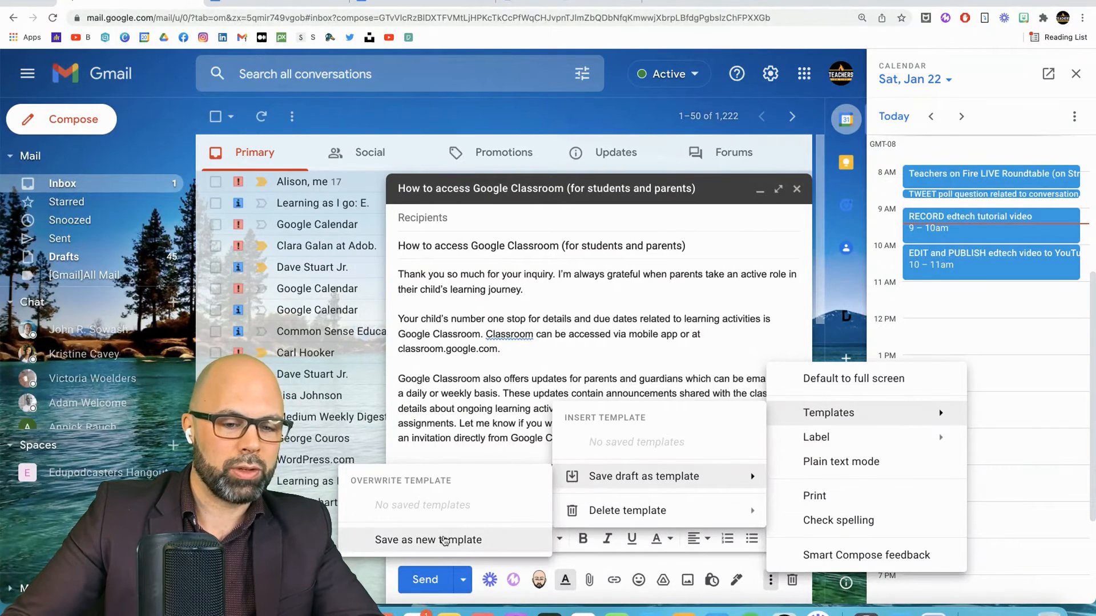
left_click(428, 540)
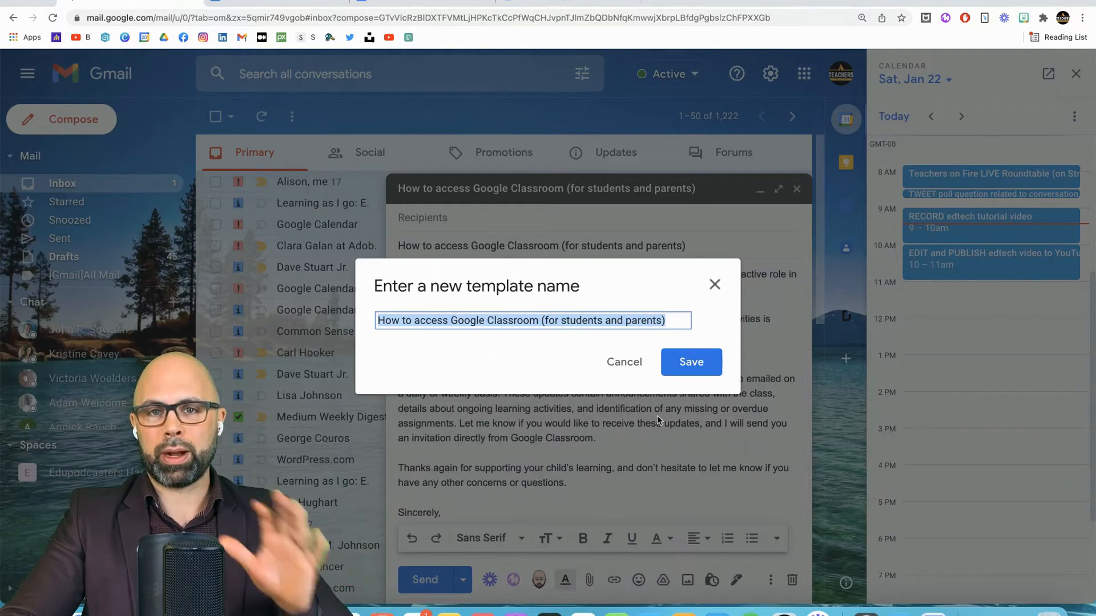
left_click(691, 361)
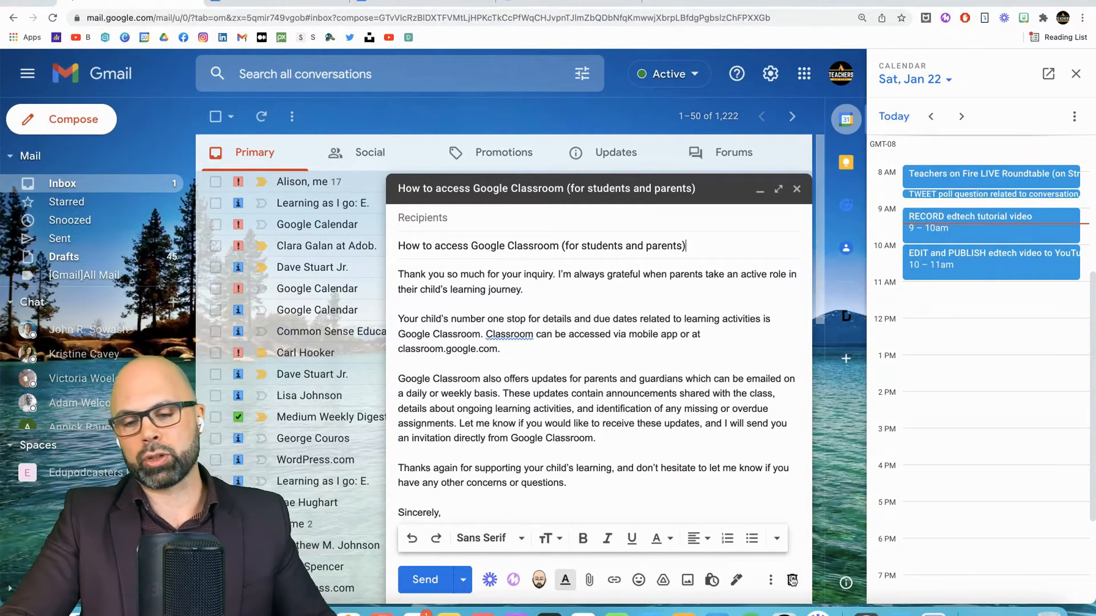
Discard the draft reply, returning to the inbox
left_click(796, 188)
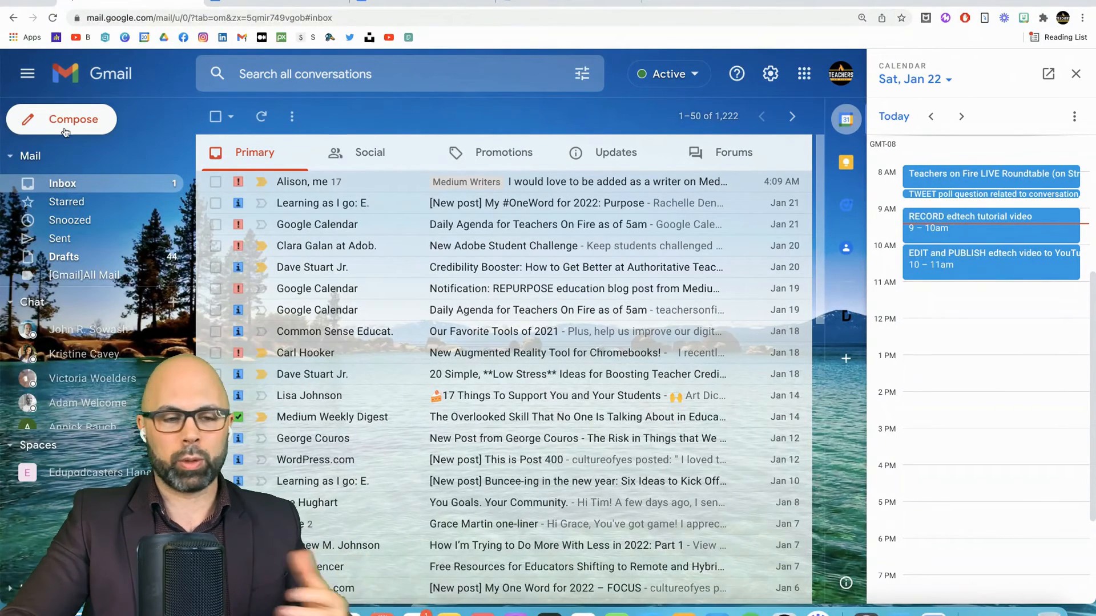
Compose a new message and insert the How to access Google Classroom template
left_click(61, 119)
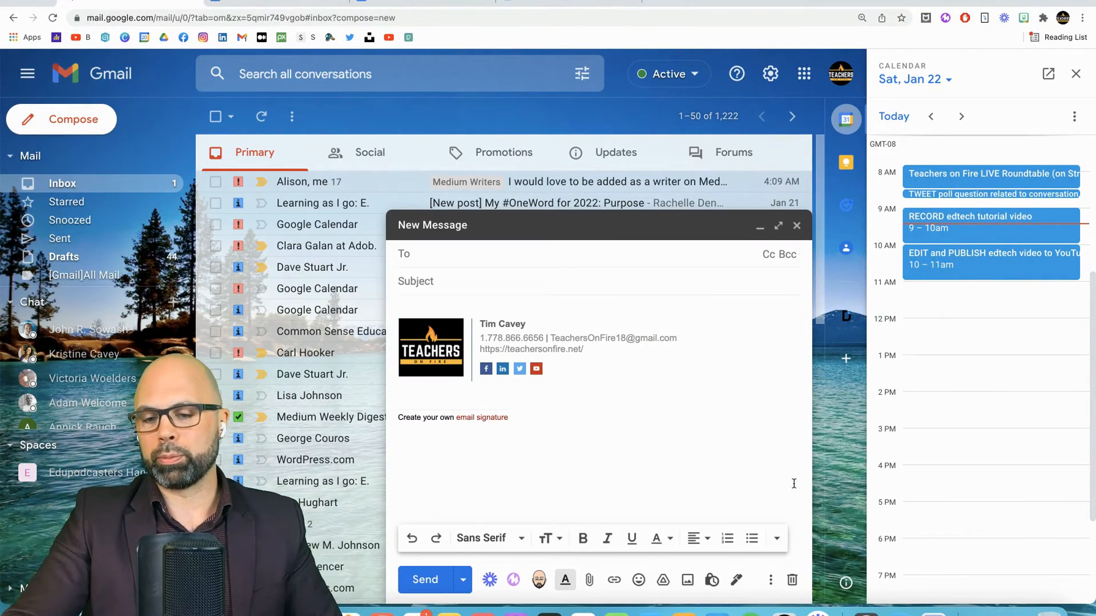
left_click(769, 580)
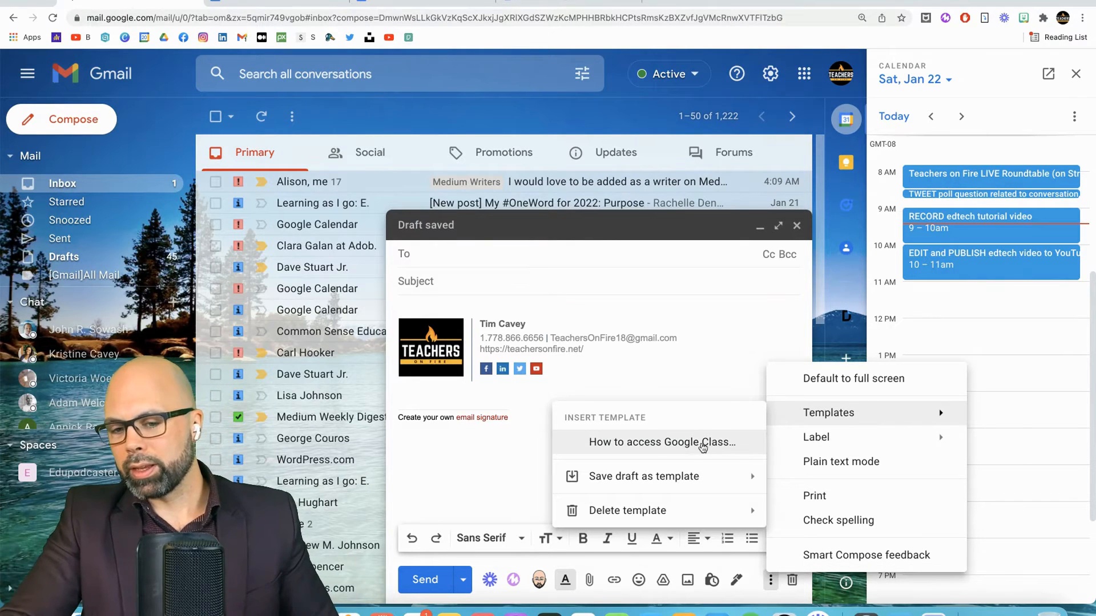
left_click(660, 442)
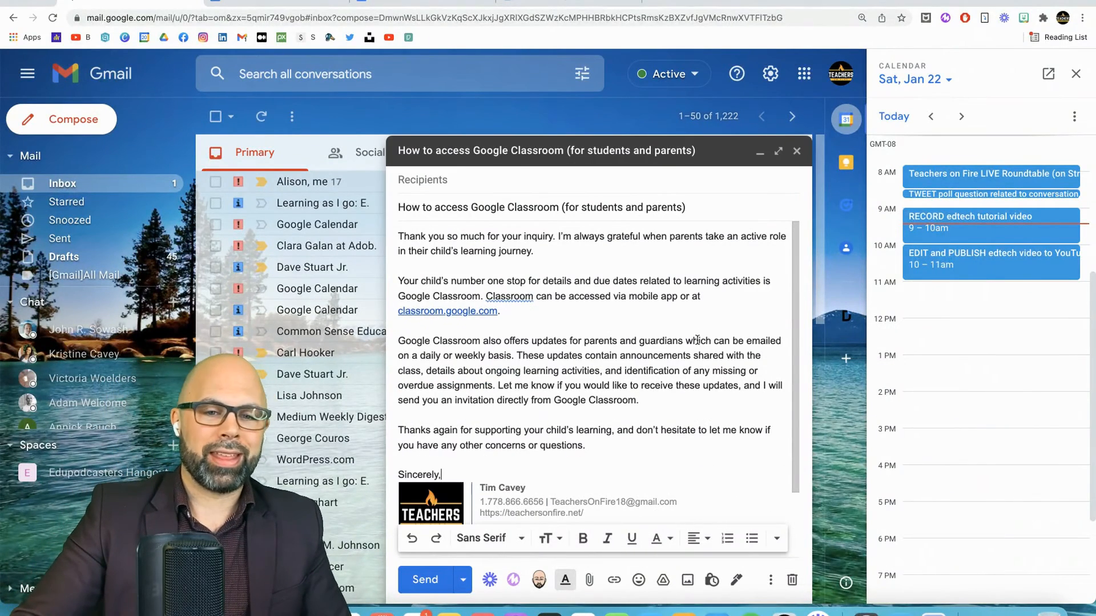